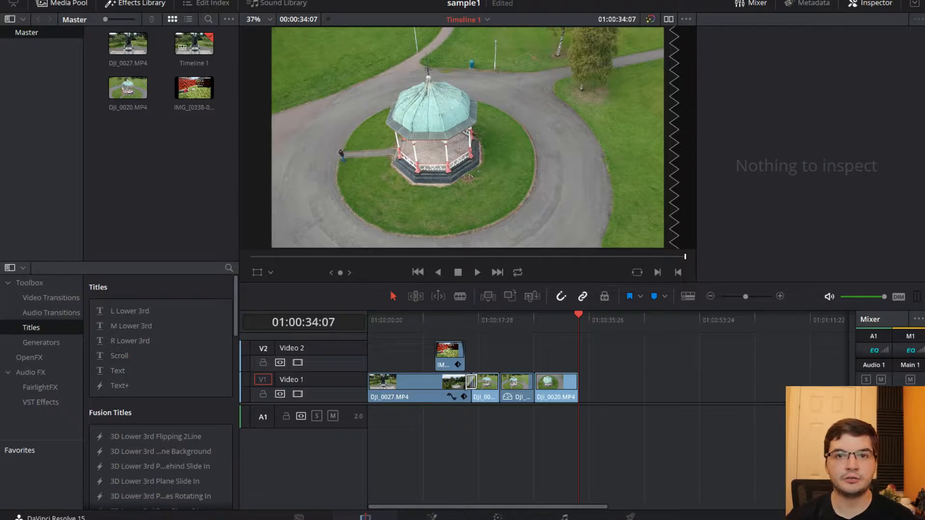
pyautogui.moveTo(531, 100)
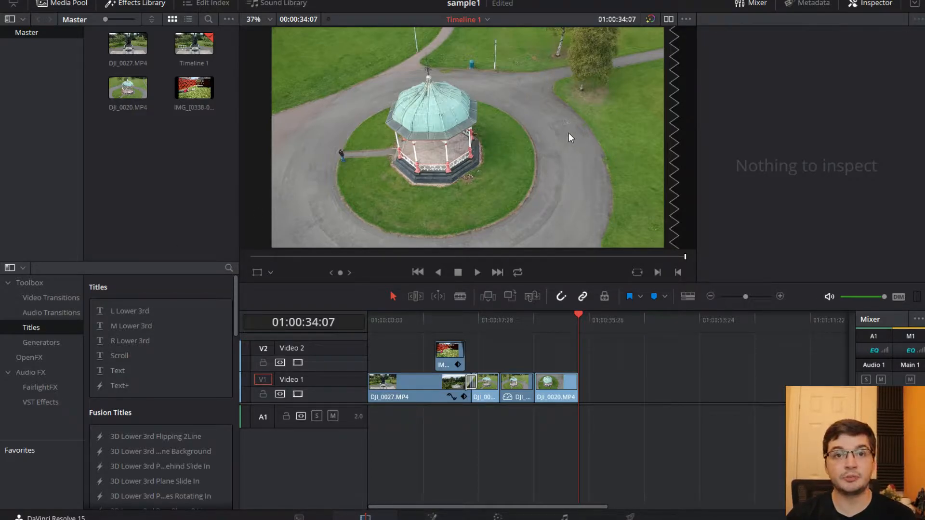
pyautogui.moveTo(383, 247)
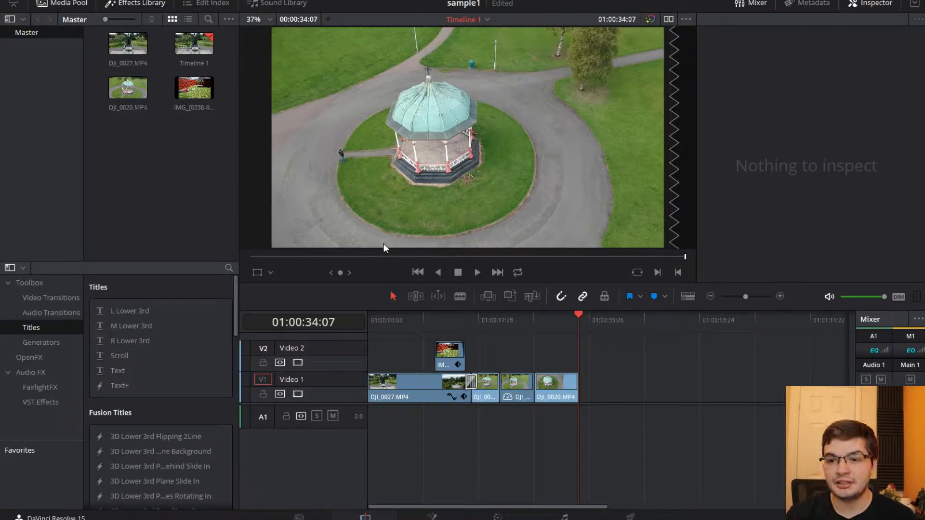
pyautogui.moveTo(488, 227)
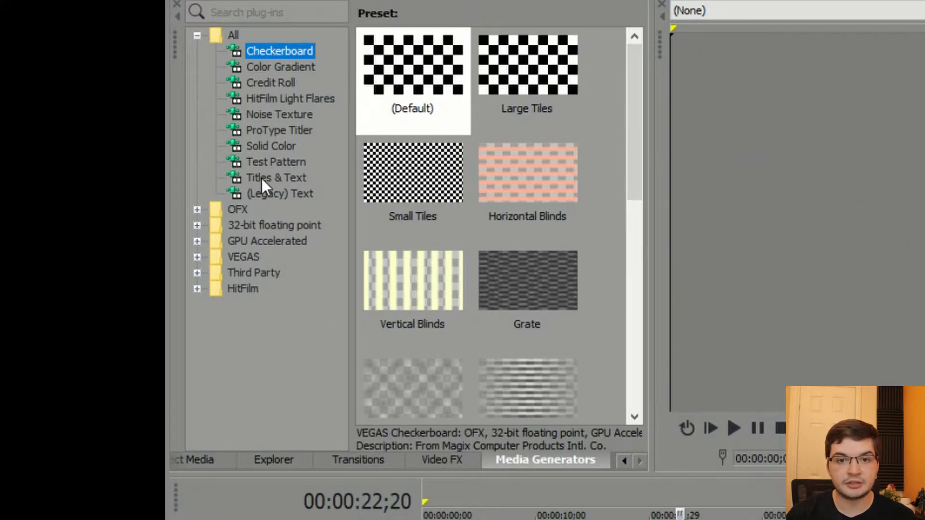
# Browse the Titles & Text preset thumbnails in the Media Generators list.
pyautogui.click(275, 178)
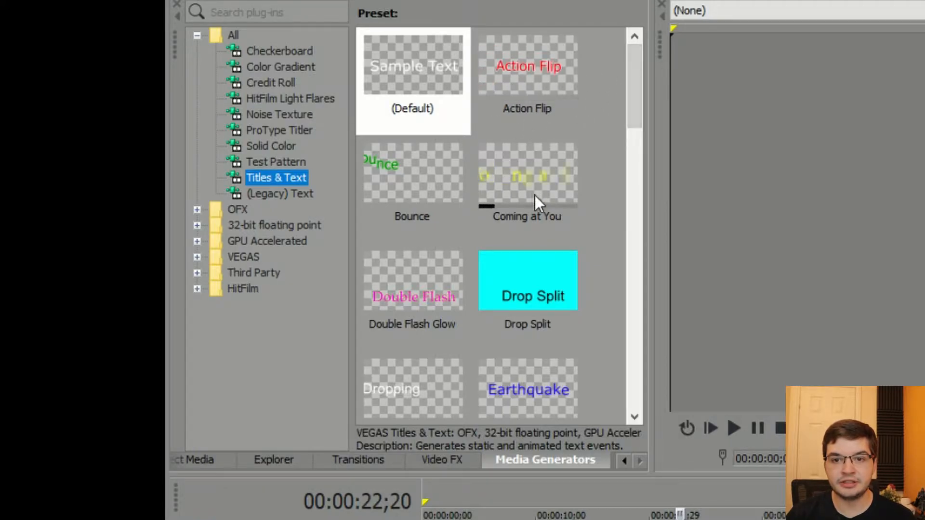
pyautogui.scroll(-3)
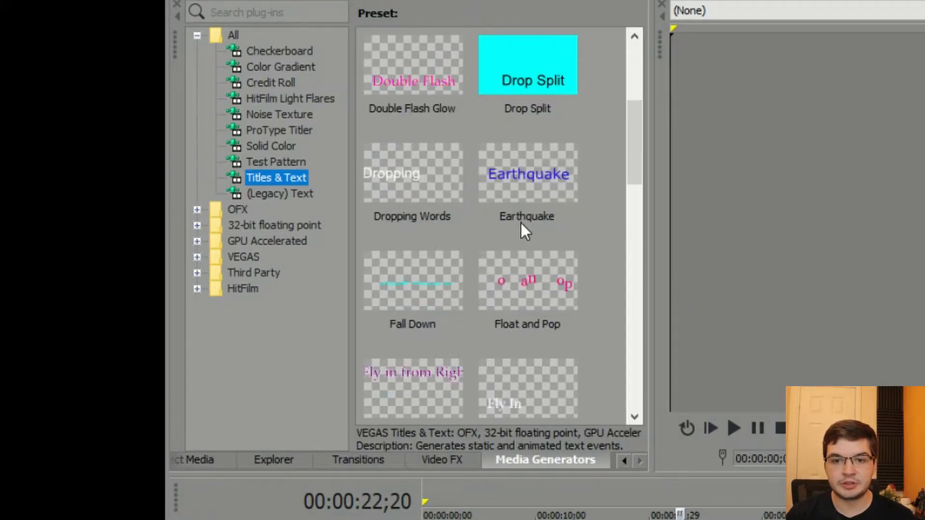
pyautogui.scroll(-3)
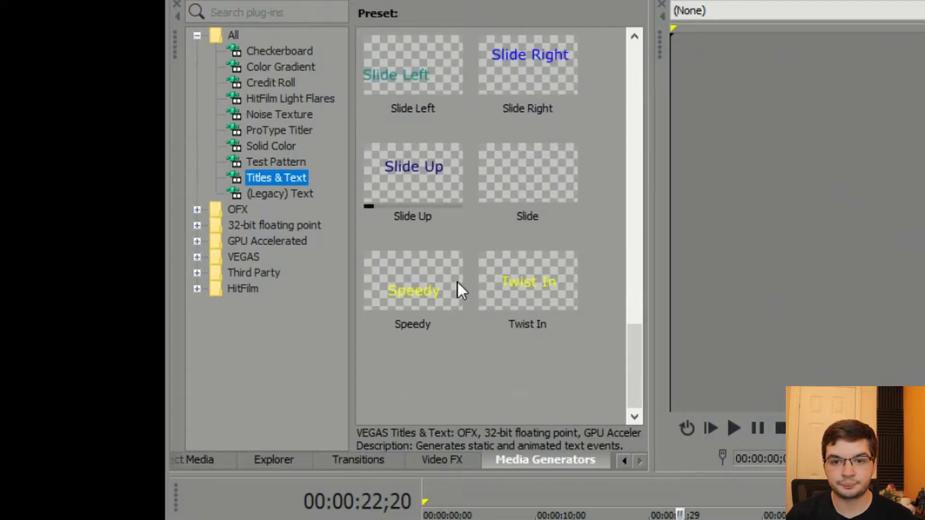
pyautogui.scroll(-3)
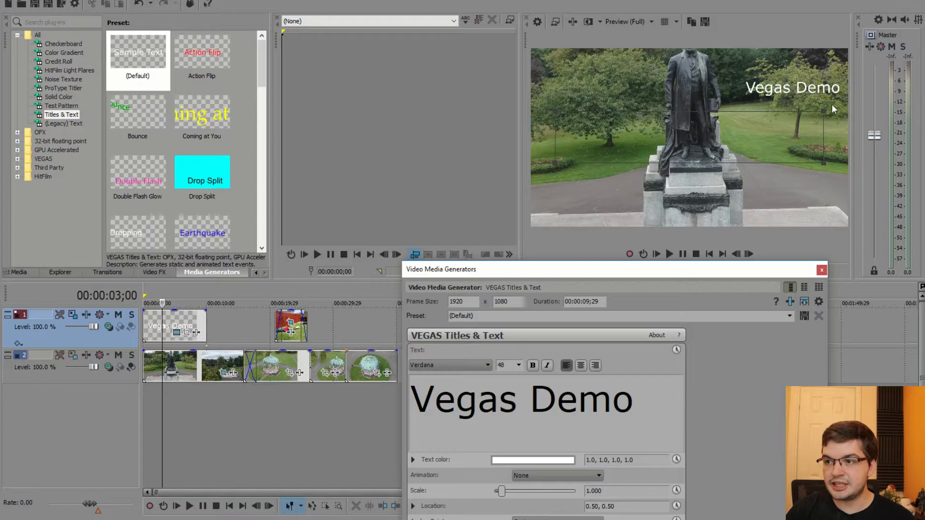
pyautogui.moveTo(779, 97)
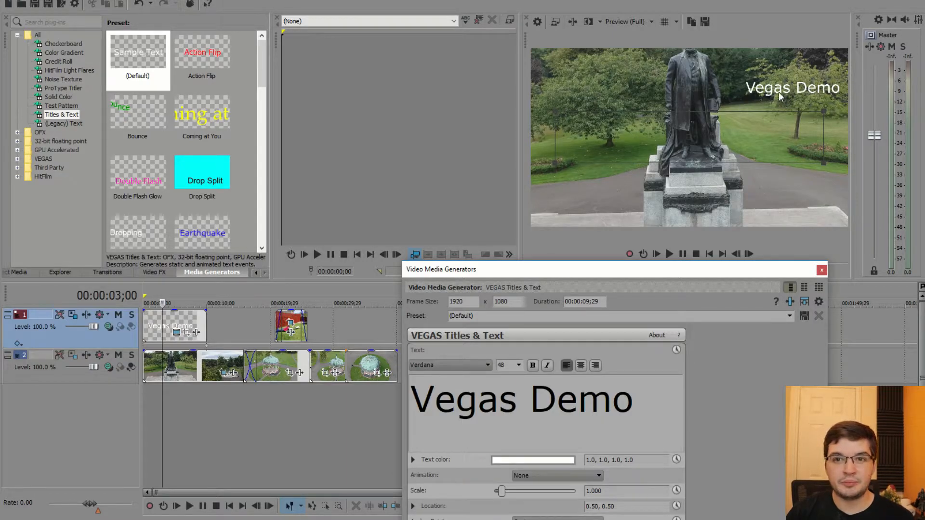
# Enter 'Vegas Demo' in the title's text box so it overlays the statue footage.
pyautogui.click(821, 269)
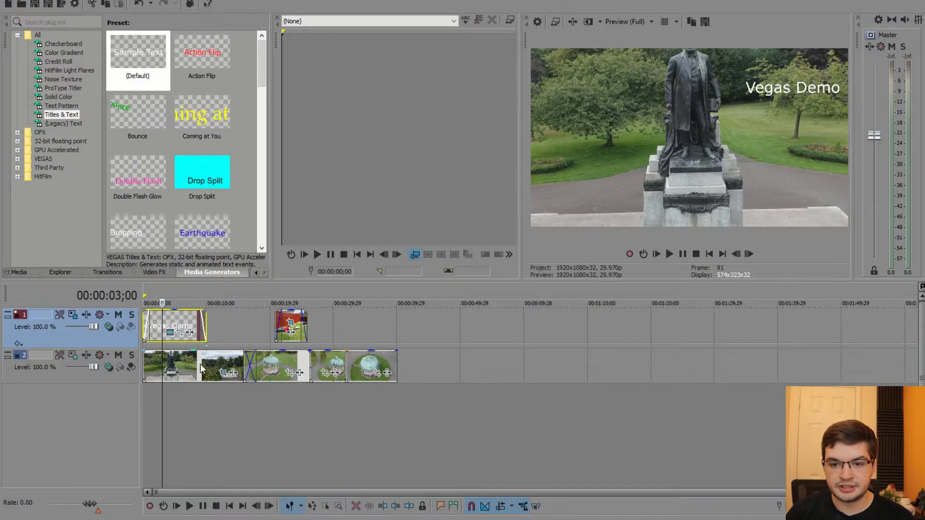
pyautogui.click(143, 304)
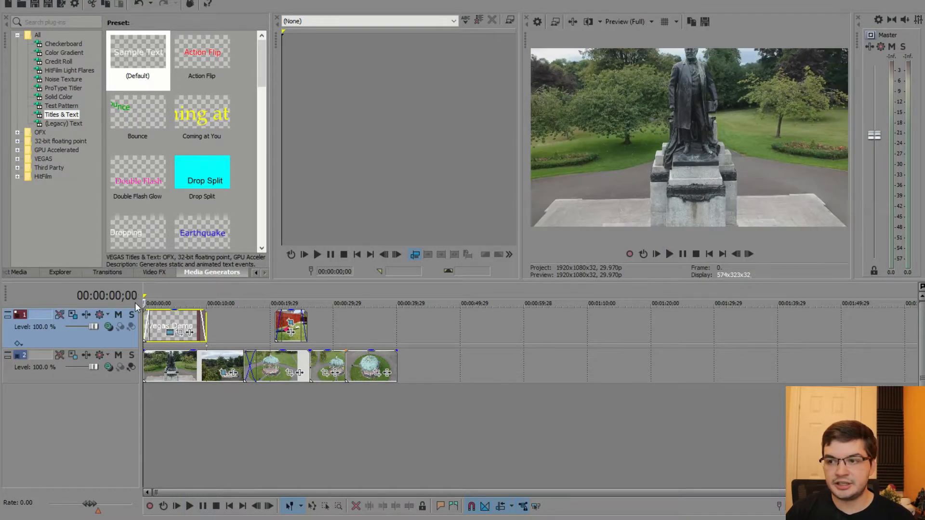
pyautogui.click(190, 506)
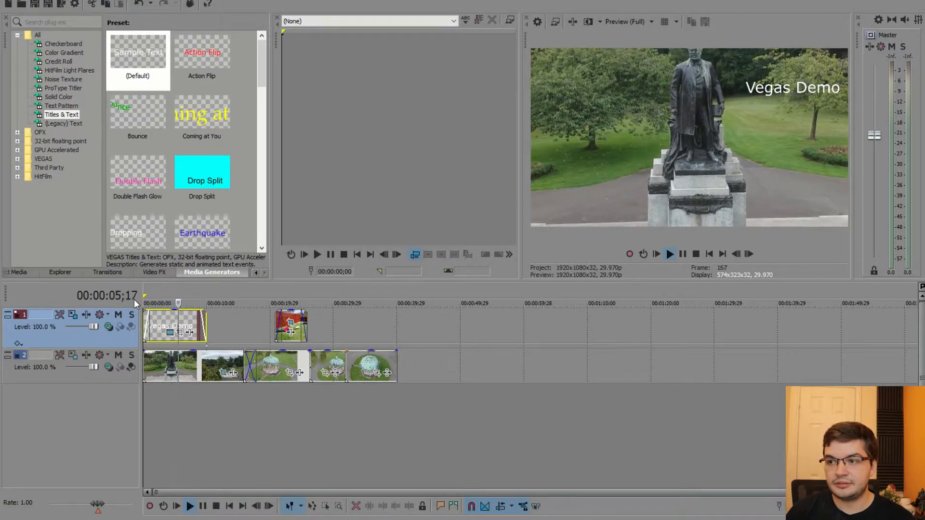
pyautogui.click(190, 506)
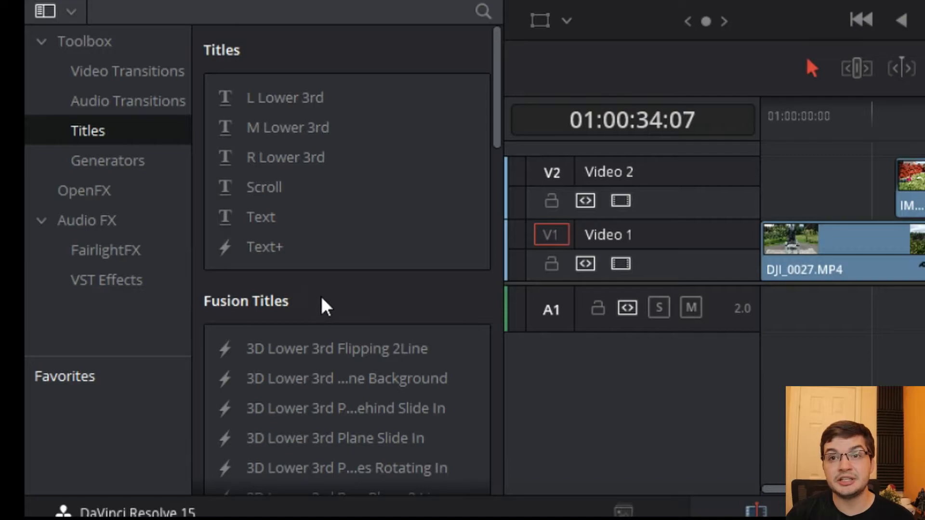
# Scroll the Fusion Titles list down to the 3D Lower 3rd and 3D Title presets.
pyautogui.scroll(-3)
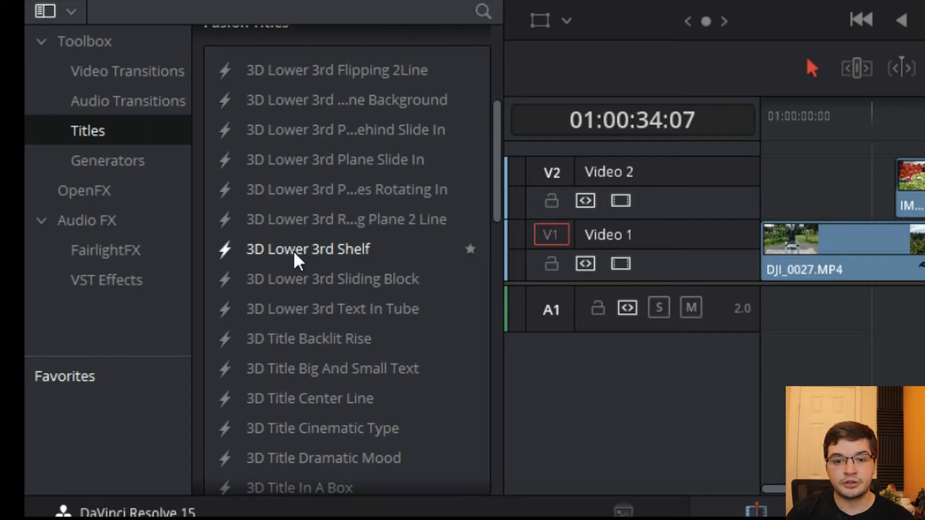
pyautogui.scroll(-3)
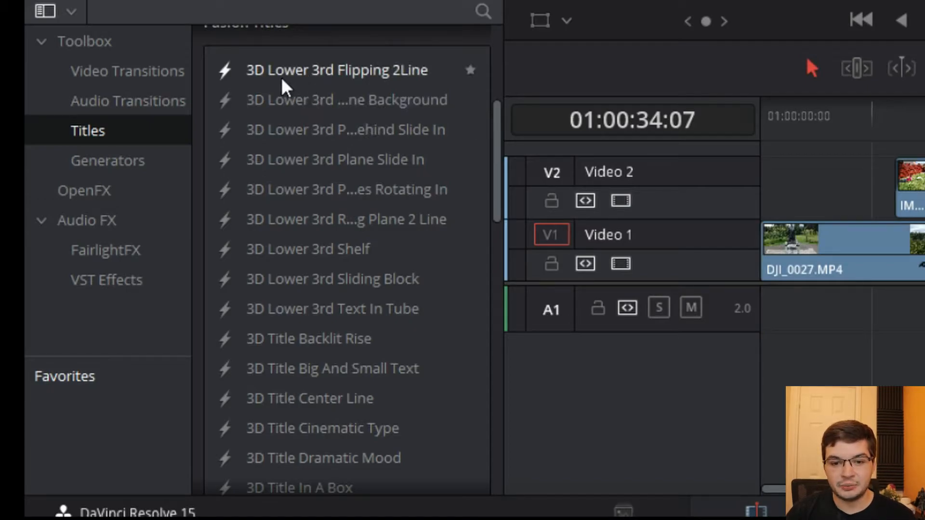
pyautogui.moveTo(278, 248)
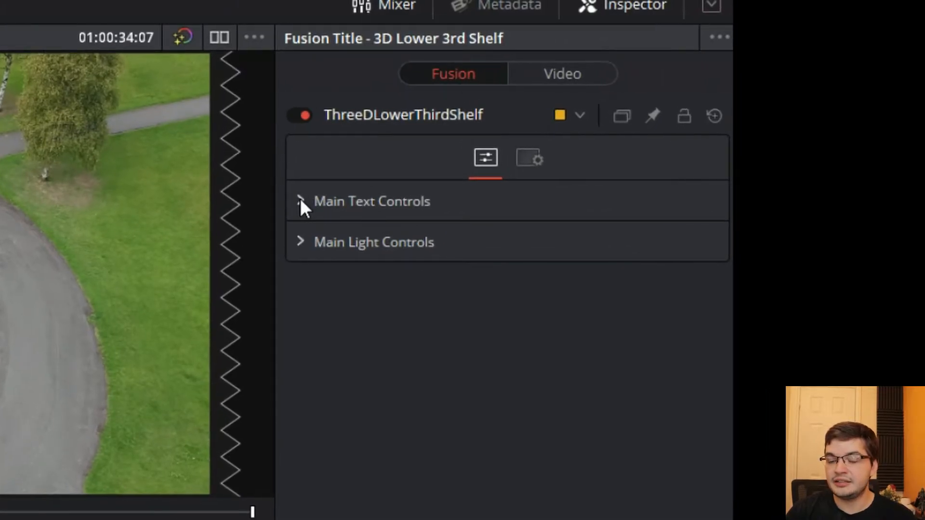
# Replace the shelf title's Styled Text with 'Davinci Demo' in Main Text Controls.
pyautogui.click(301, 201)
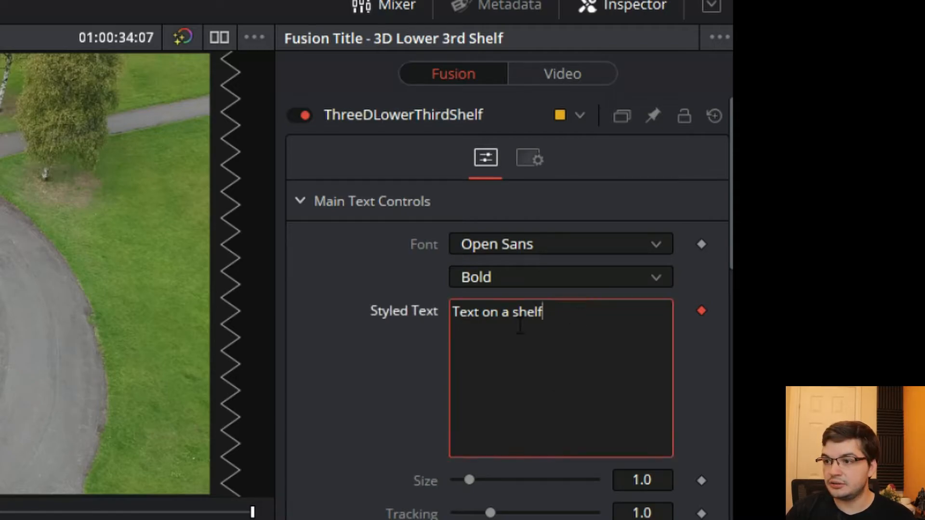
pyautogui.write('D')
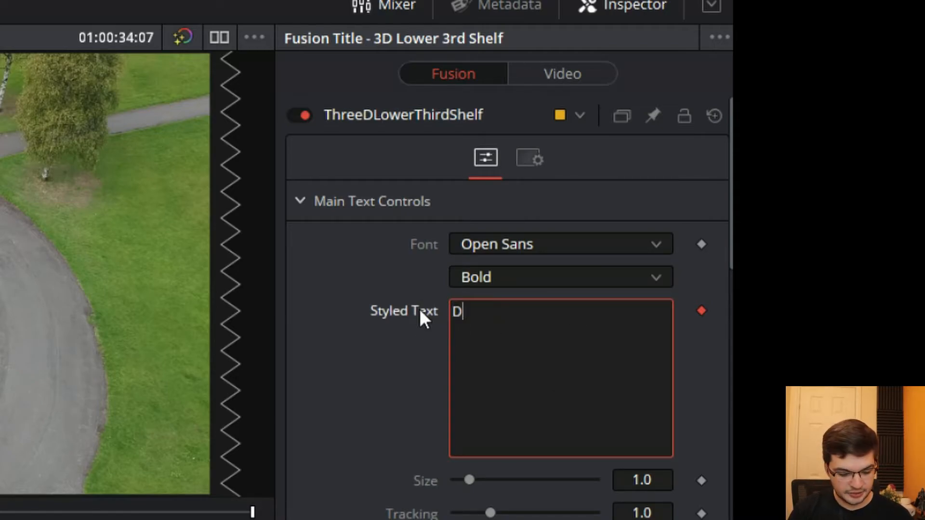
pyautogui.write('avinci Demo')
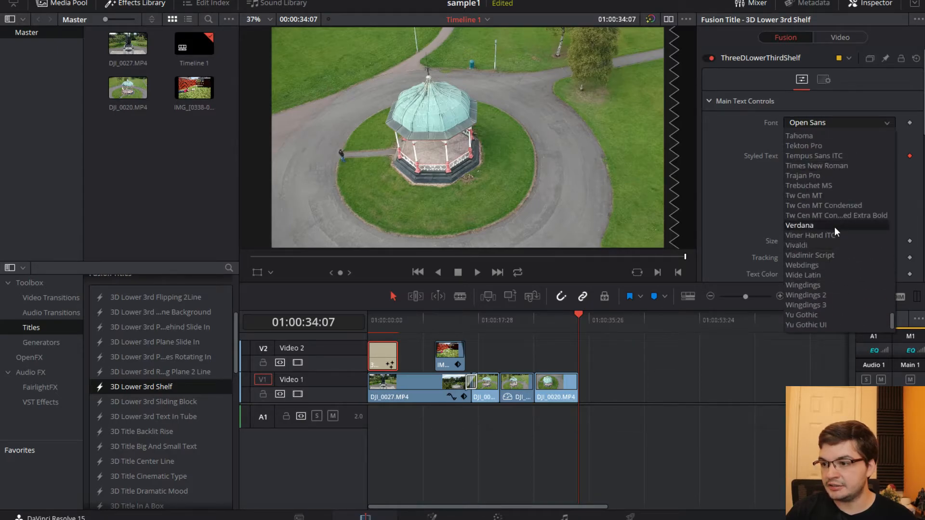
# Set the title font to Verdana and play the edit from 01:00:00:00.
pyautogui.click(800, 225)
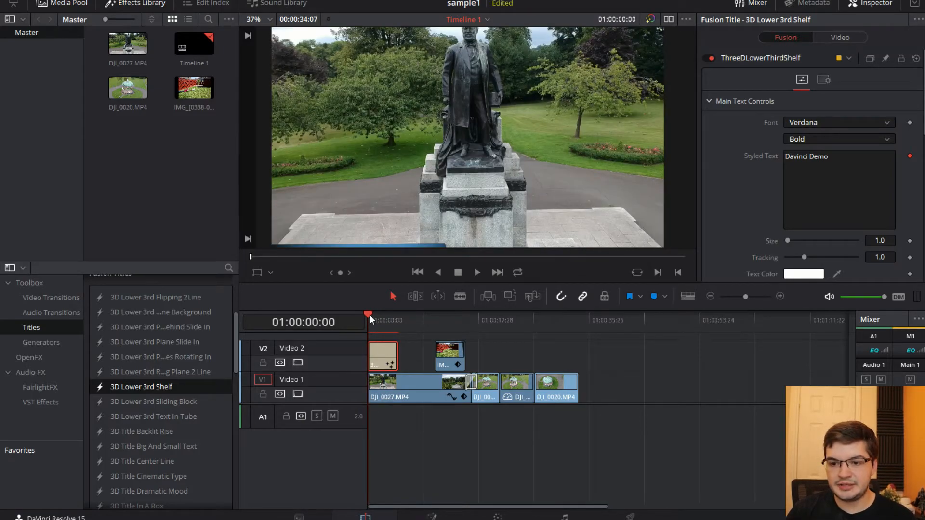
pyautogui.click(477, 272)
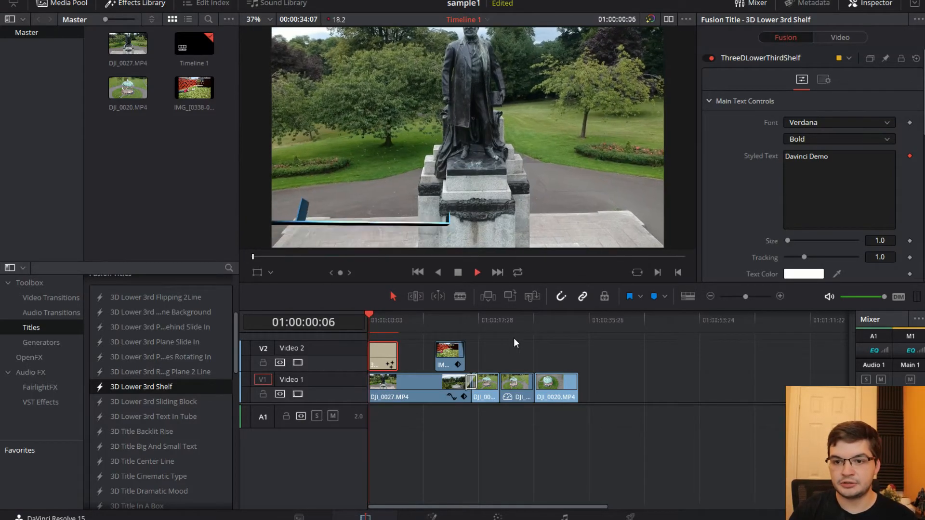